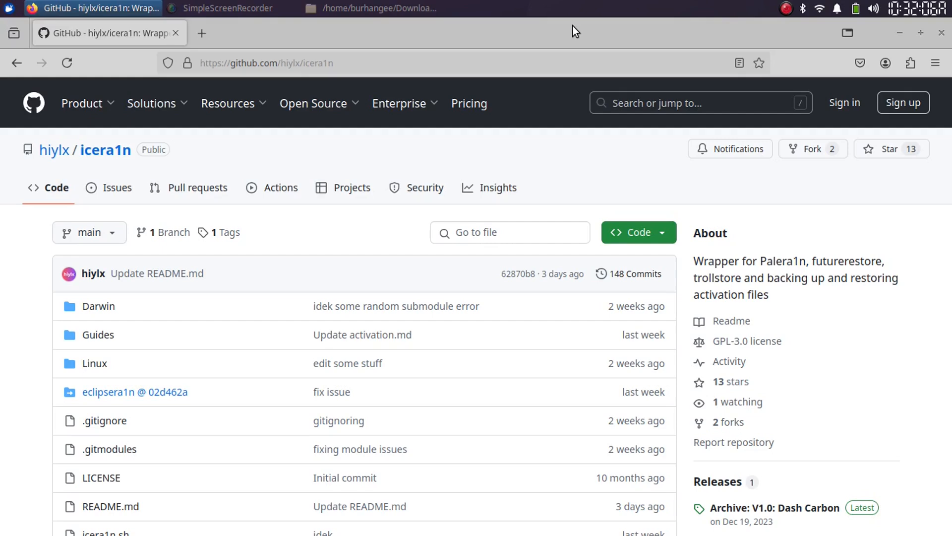
pyautogui.moveTo(577, 165)
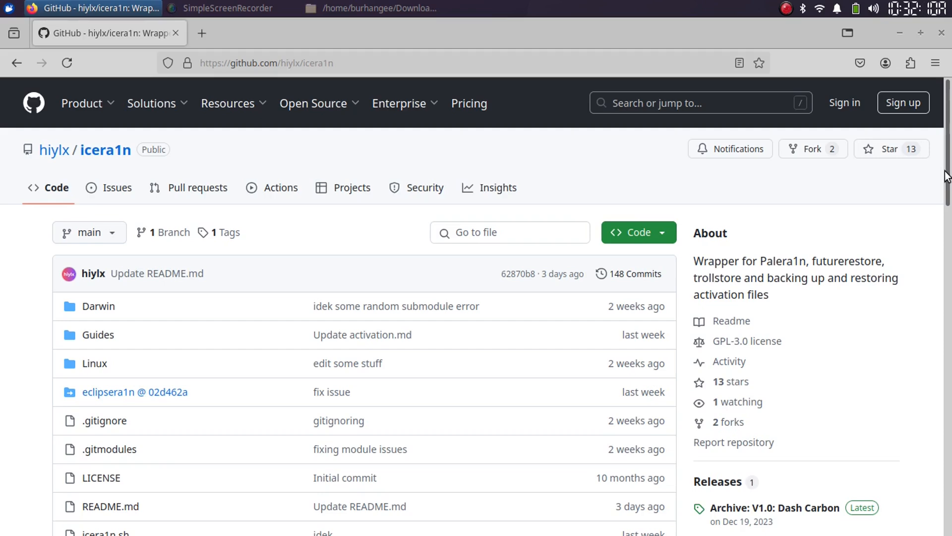
# - Scroll to the README's dependencies, install steps and run sections, then switch windows
pyautogui.scroll(-3)
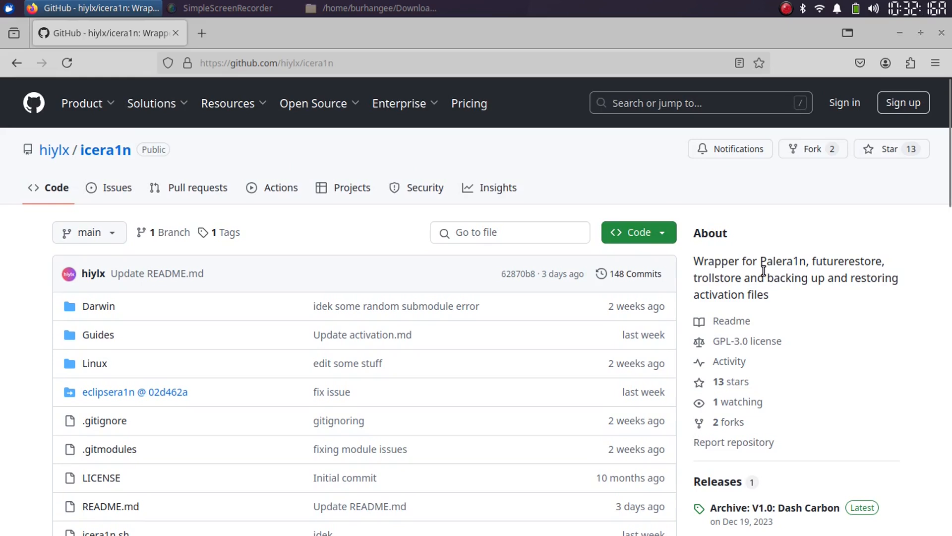
pyautogui.moveTo(837, 263)
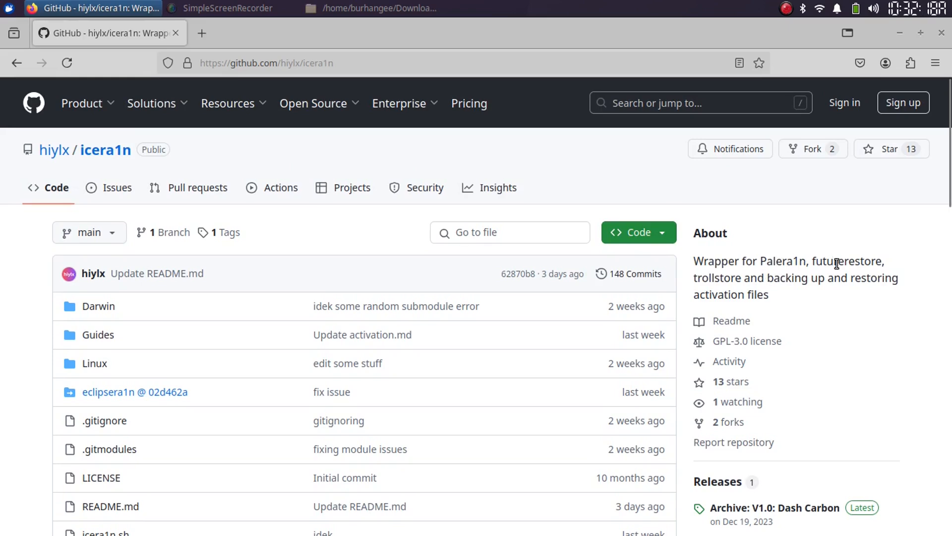
pyautogui.moveTo(559, 160)
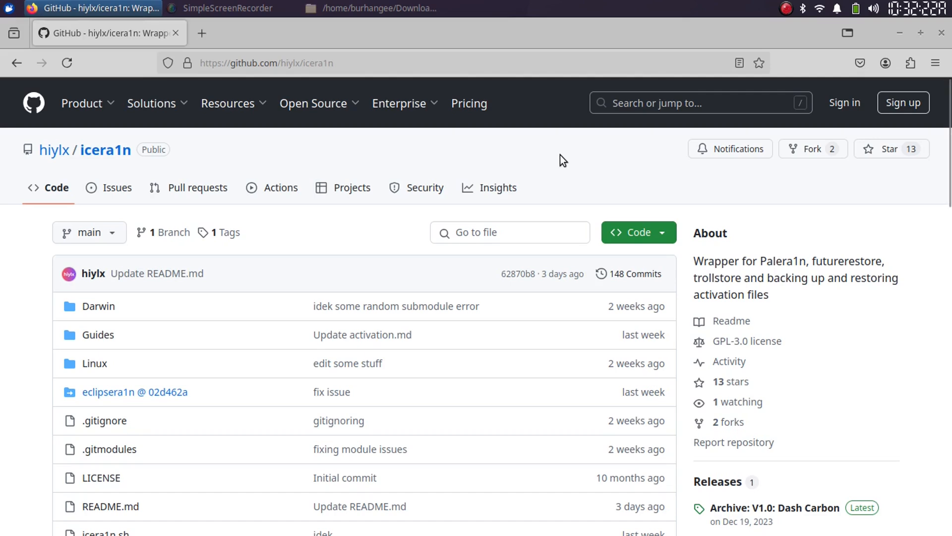
pyautogui.moveTo(773, 268)
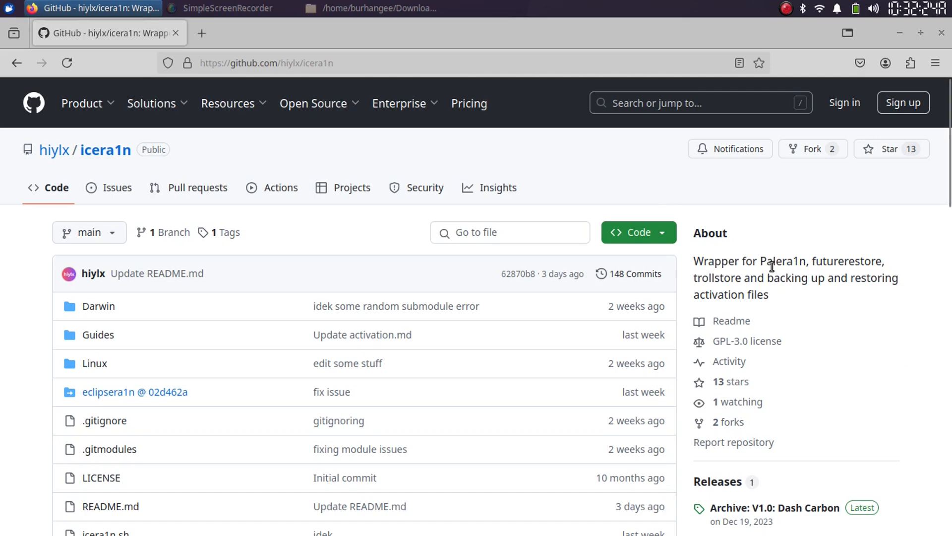
pyautogui.moveTo(600, 167)
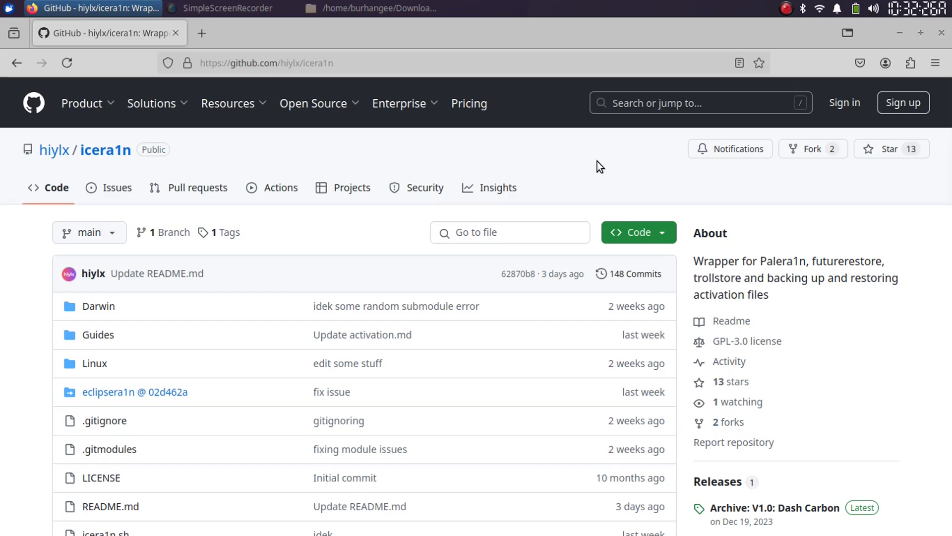
pyautogui.scroll(-3)
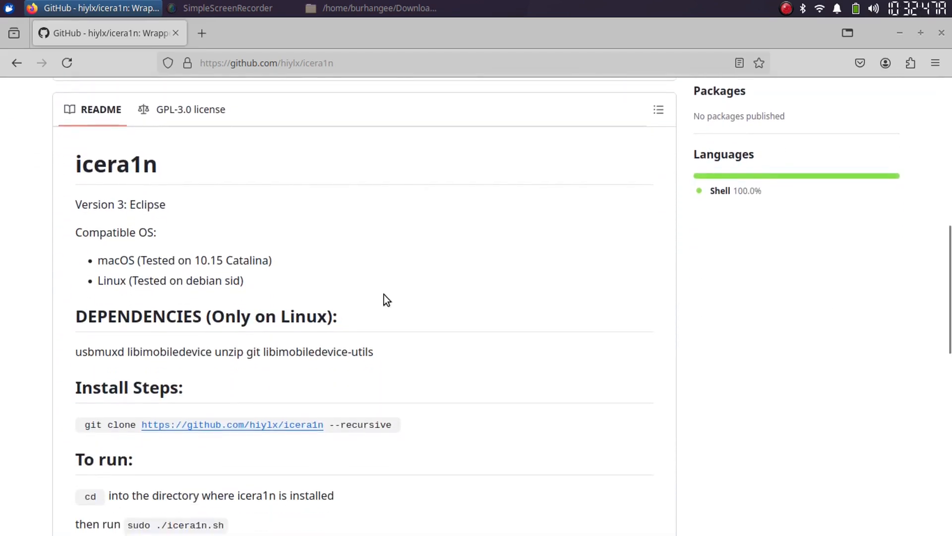
pyautogui.moveTo(255, 222)
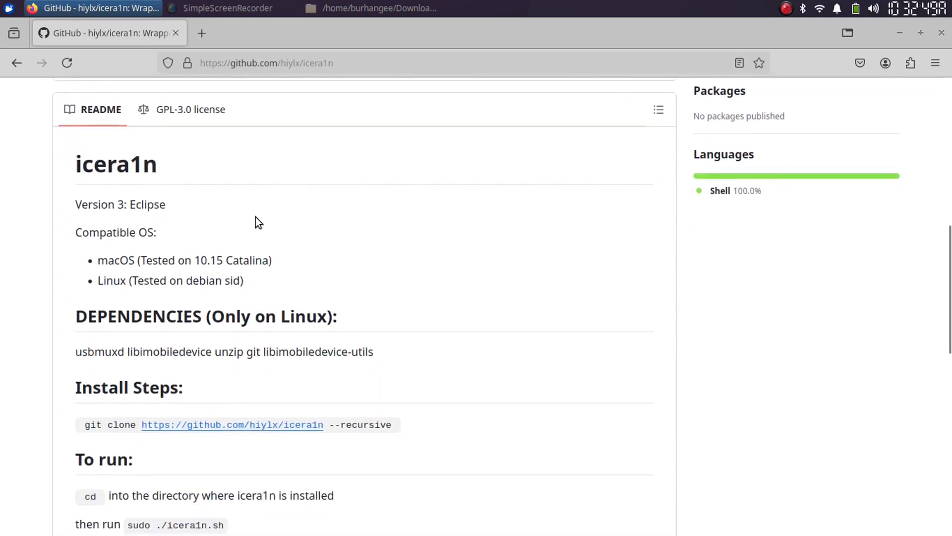
pyautogui.moveTo(136, 287)
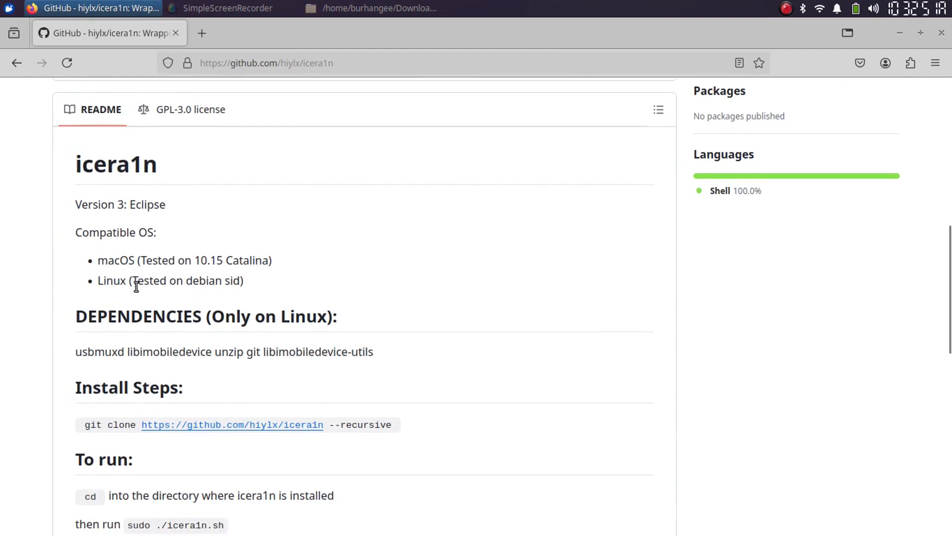
pyautogui.moveTo(909, 276)
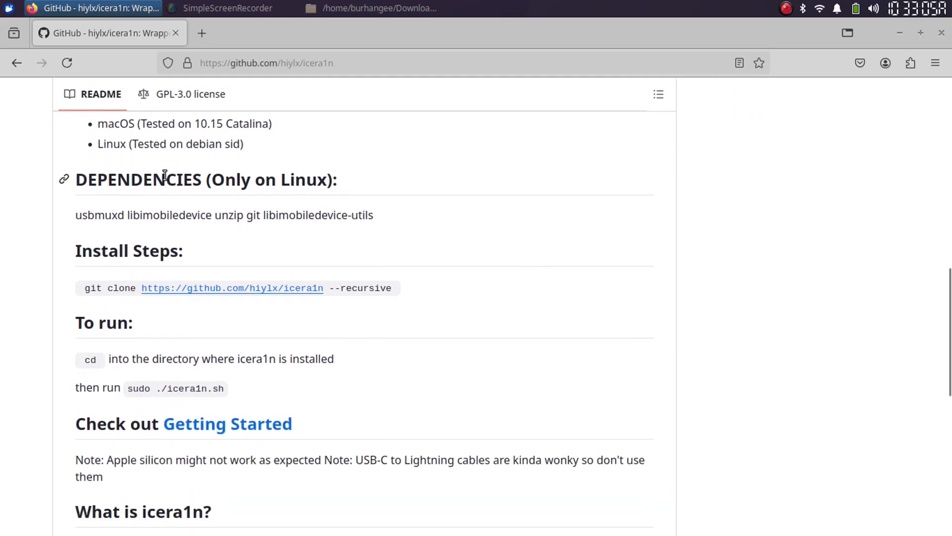
pyautogui.moveTo(284, 183)
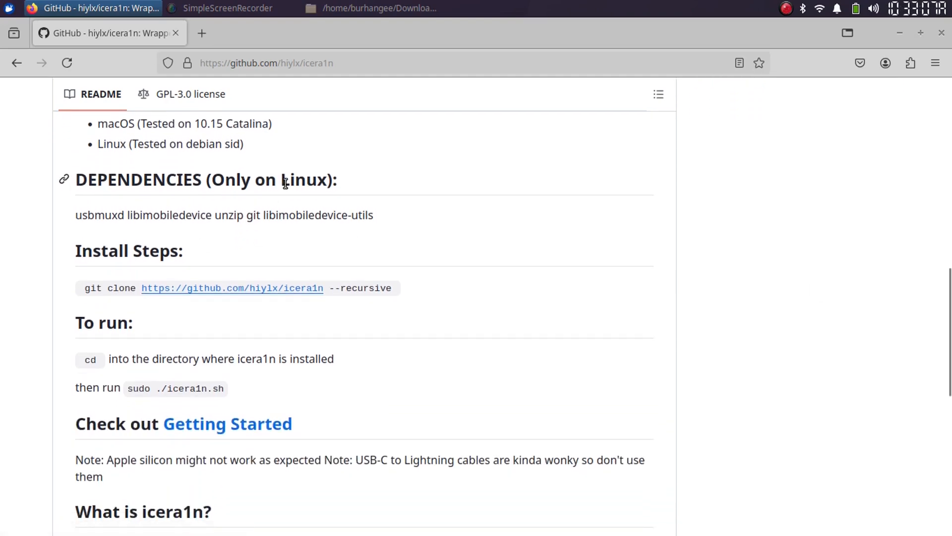
pyautogui.click(233, 8)
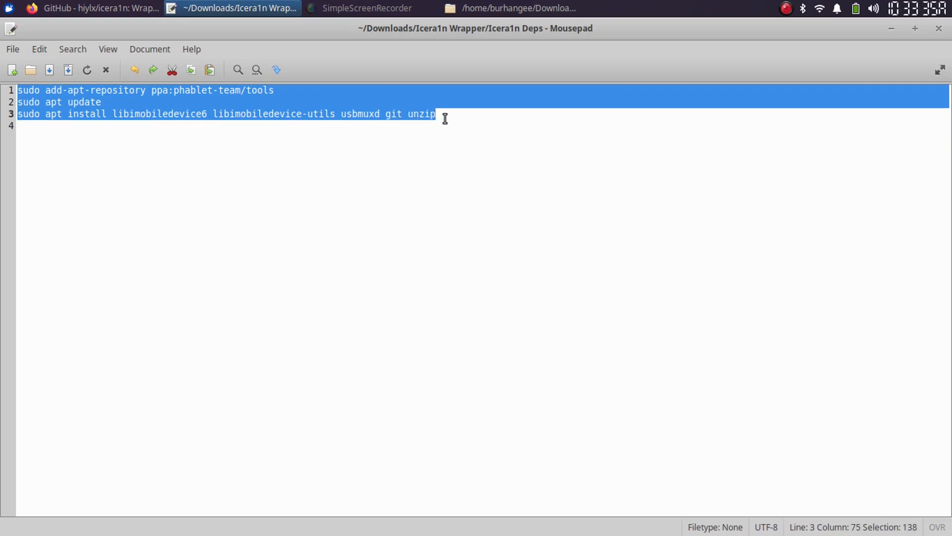
pyautogui.moveTo(316, 171)
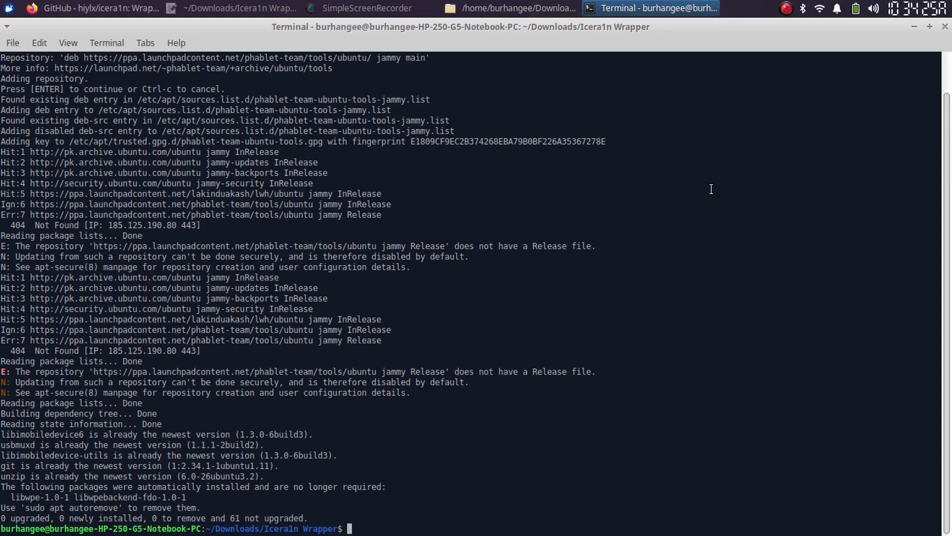
pyautogui.moveTo(940, 37)
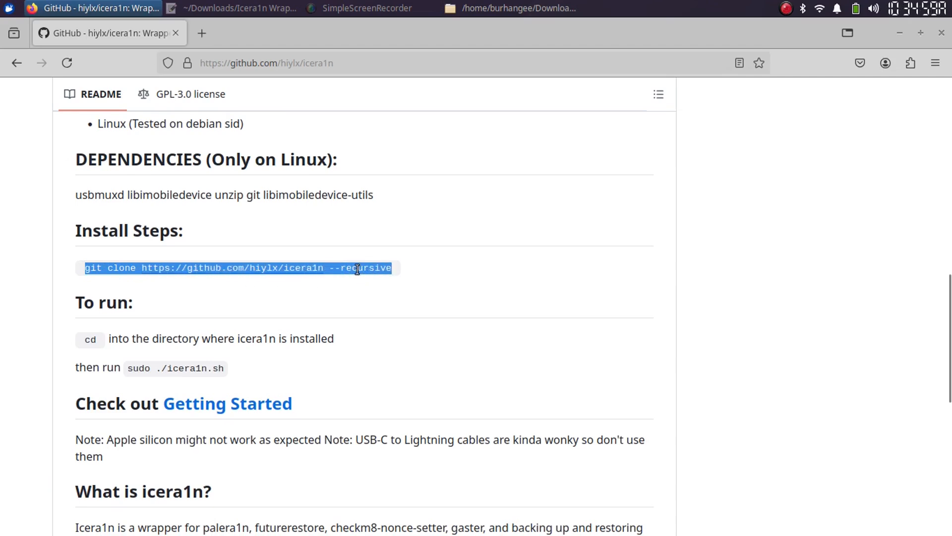
# - Check the icera1n folder in Icera1n Wrapper, then return to the GitHub page
pyautogui.click(512, 8)
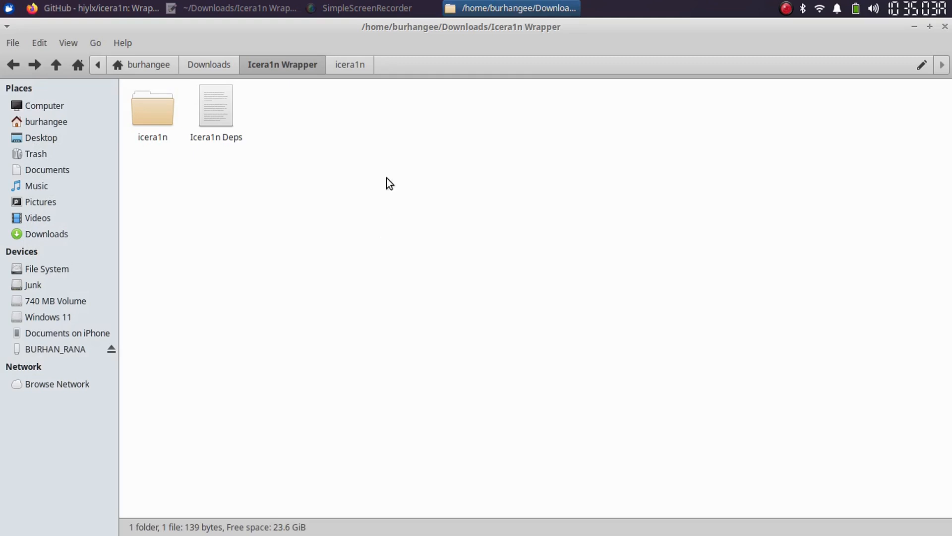
pyautogui.moveTo(514, 216)
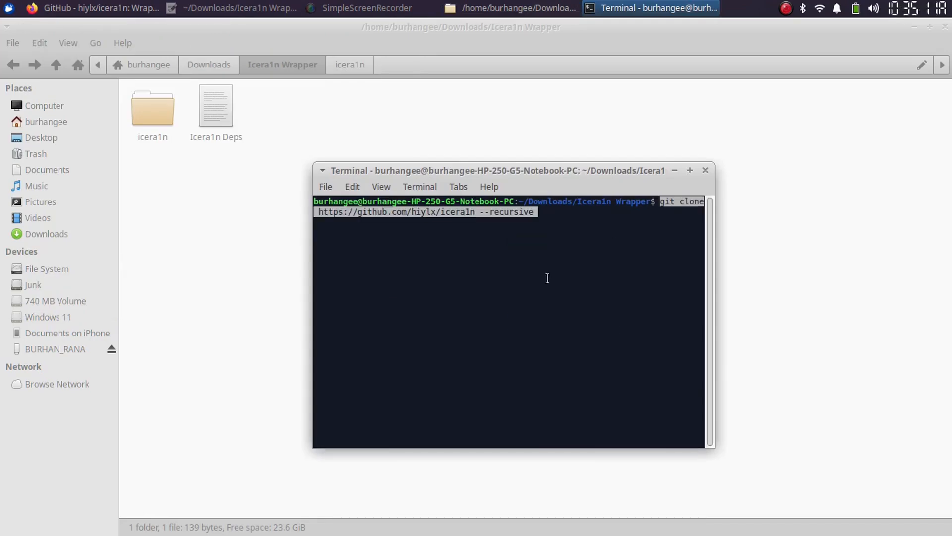
pyautogui.moveTo(524, 175)
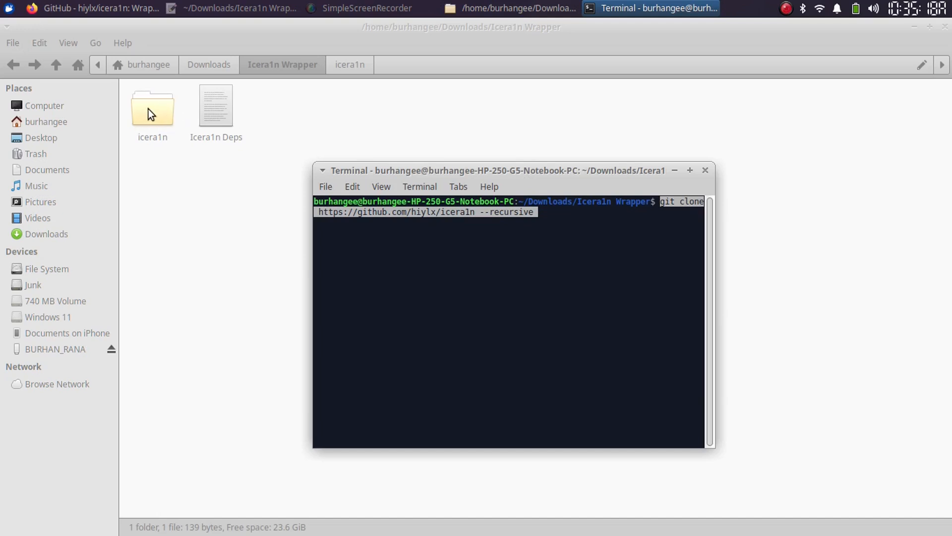
pyautogui.click(91, 8)
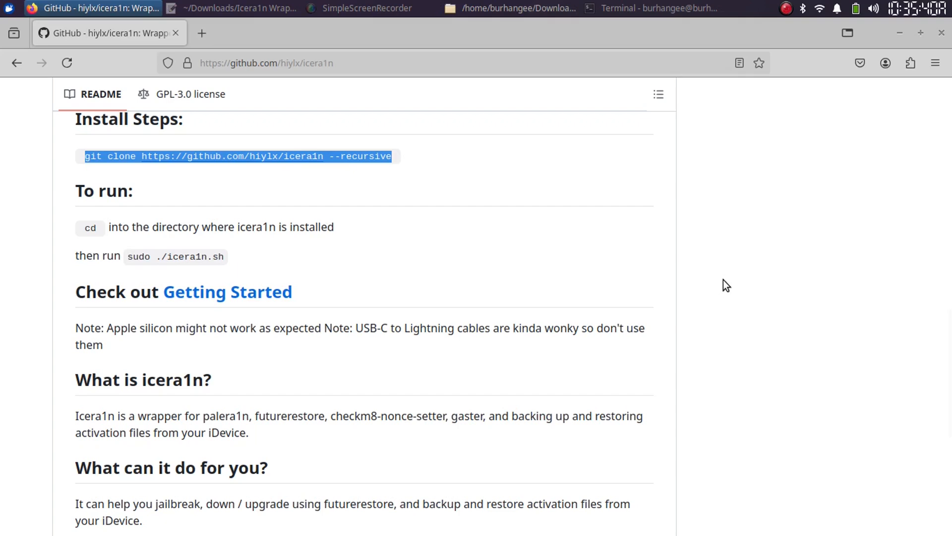
pyautogui.moveTo(124, 256)
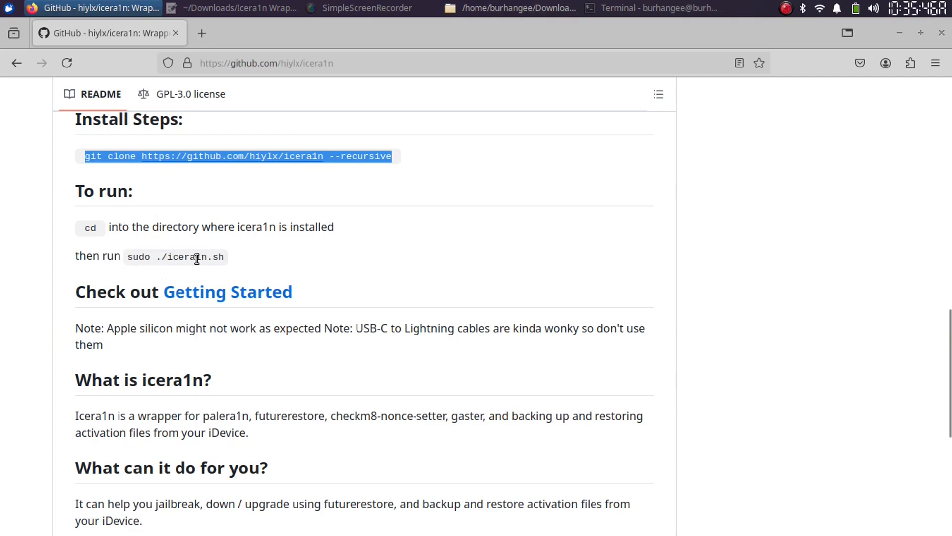
# - Switch to Thunar's icera1n folder and open a terminal there
pyautogui.click(512, 8)
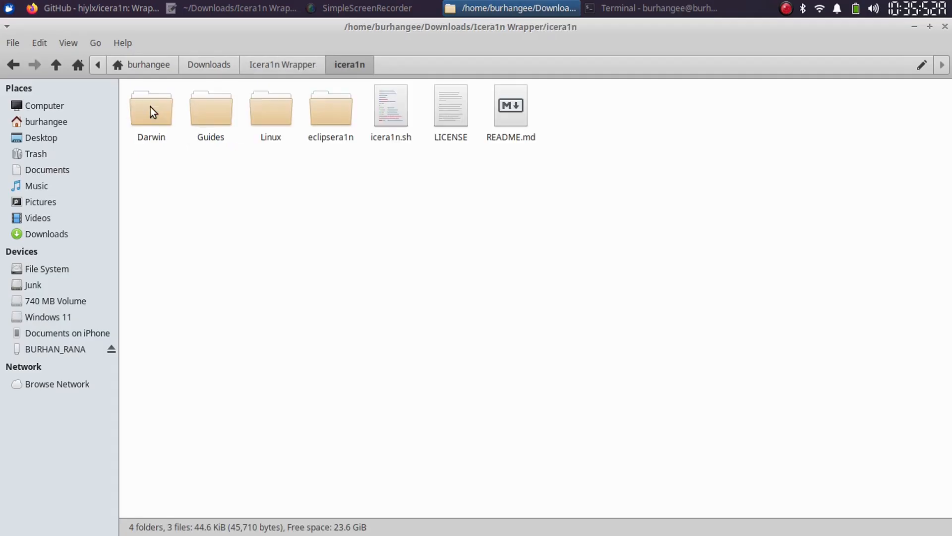
pyautogui.click(668, 8)
pyautogui.write('sudo')
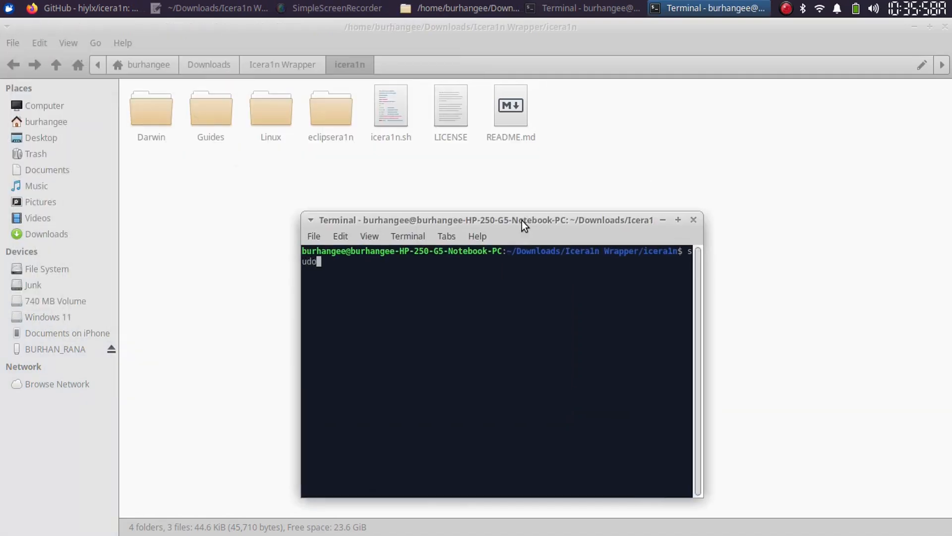
# - Run 'sudo ./icera1n.sh' and enter the password to reach the icera1n v3.0 menu
pyautogui.write('./i')
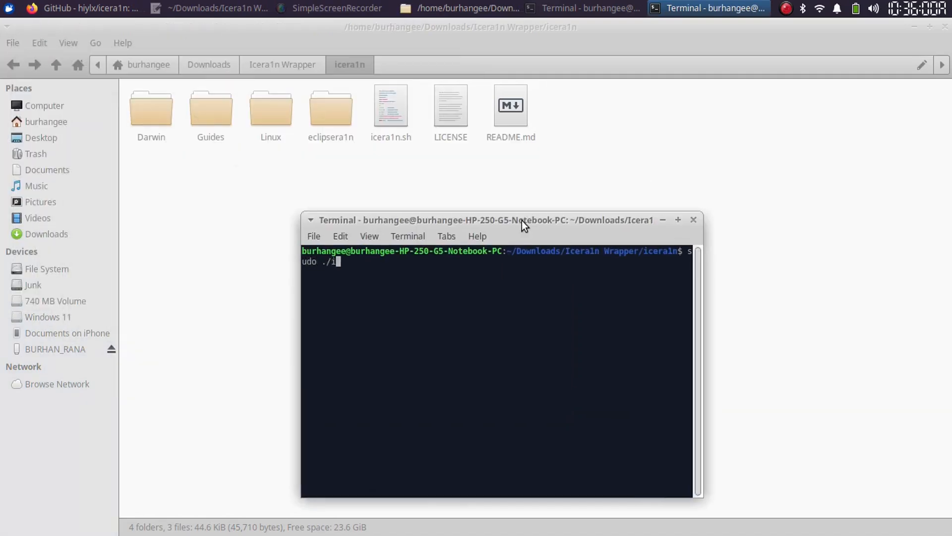
pyautogui.write('cera1n.sh')
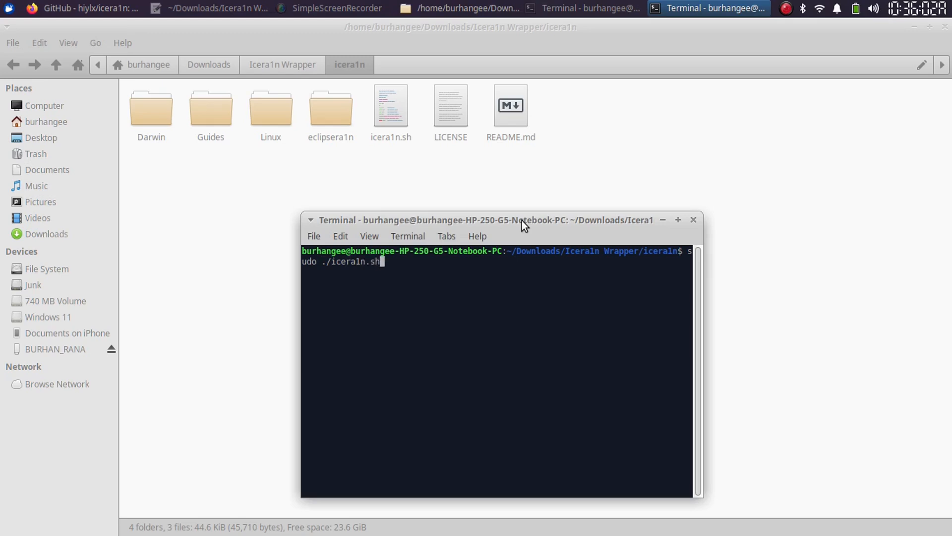
pyautogui.press('Return')
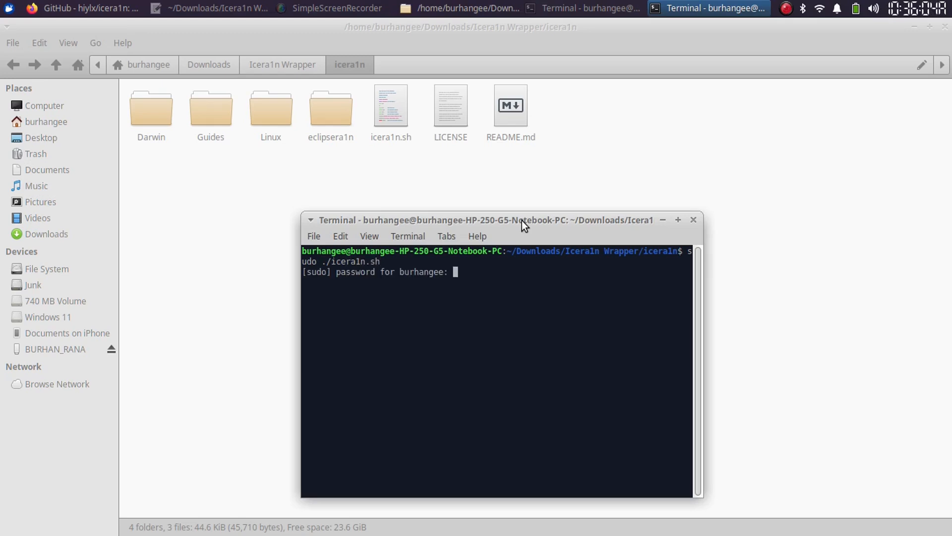
pyautogui.press('Return')
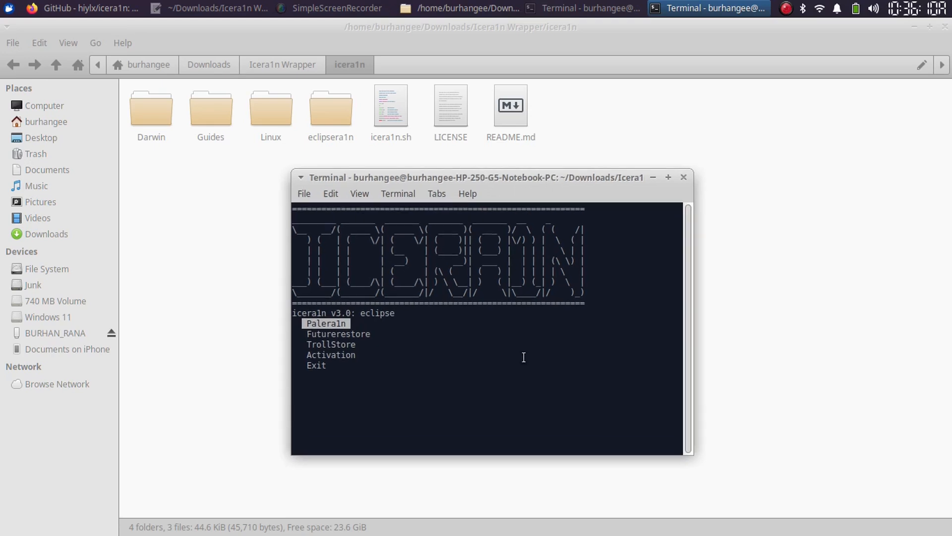
pyautogui.moveTo(518, 355)
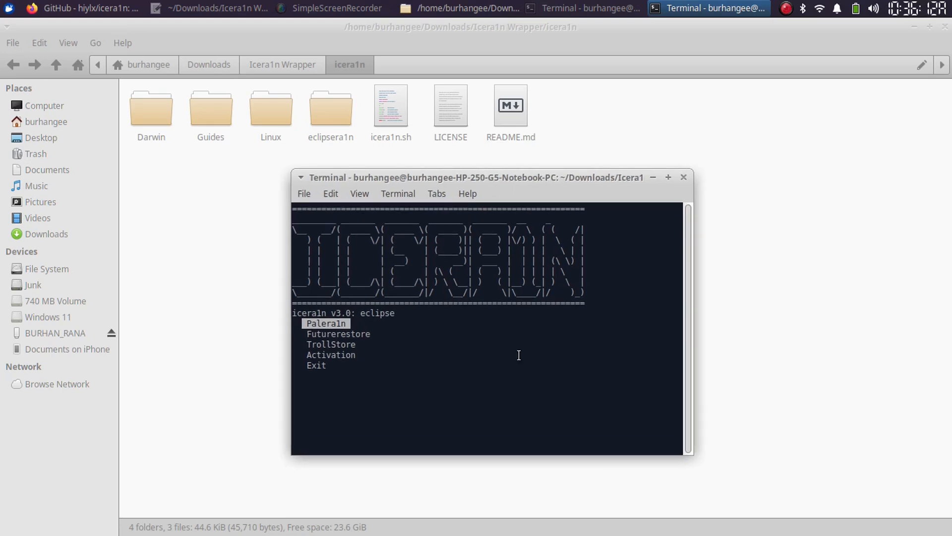
# - Navigate the icera1n menu up to Palera1n and open its mode choices
pyautogui.press('Down')
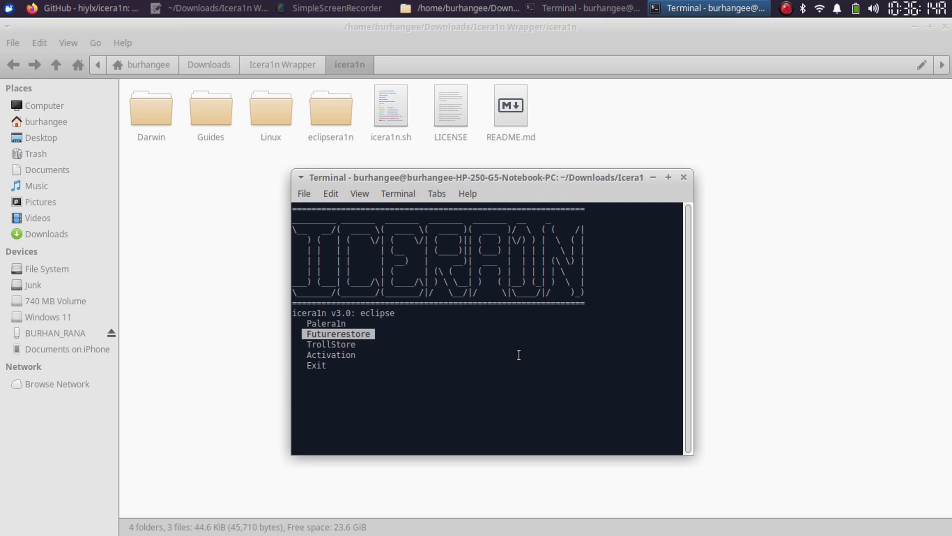
pyautogui.press('Up')
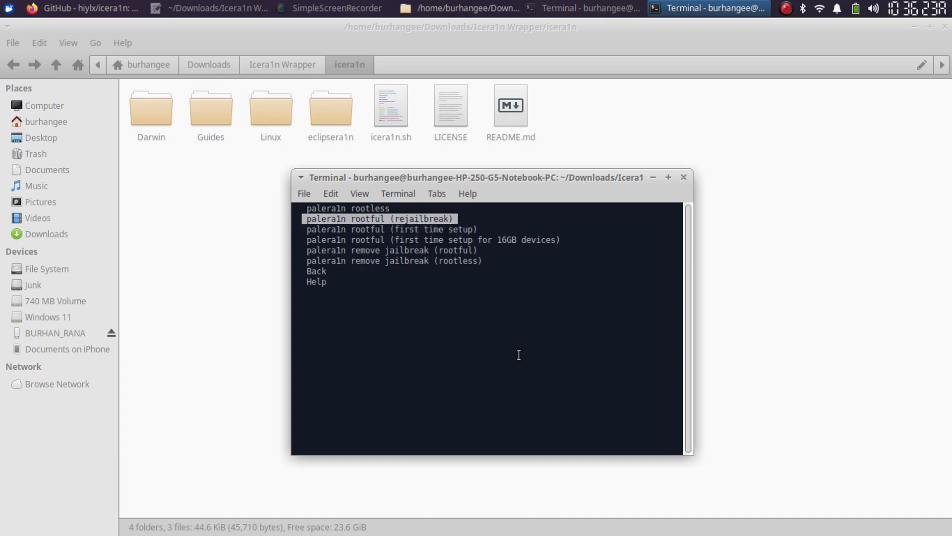
pyautogui.press('Up')
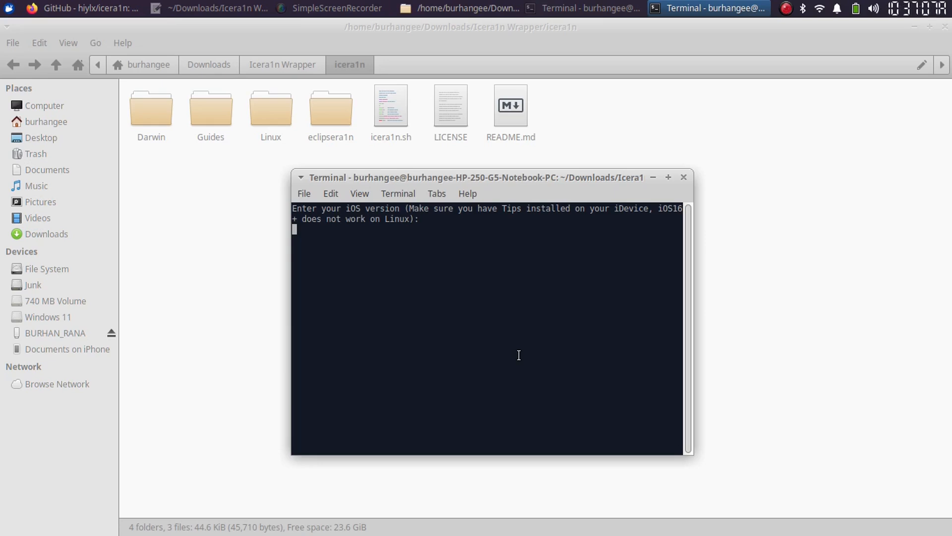
# - Start entering iOS version '15.' at icera1n's prompt
pyautogui.write('15.')
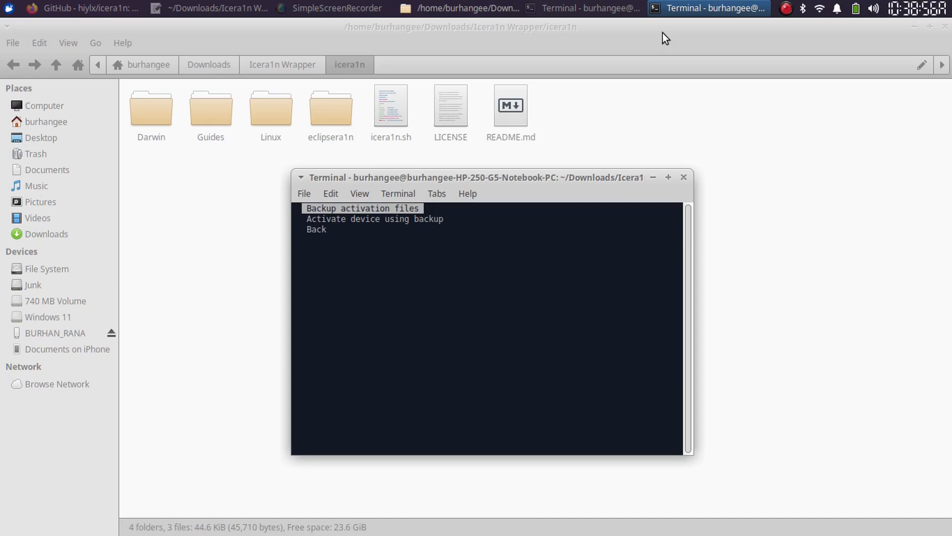
# - Move to 'Activate device using backup', then return to the GitHub repository page
pyautogui.press('Down')
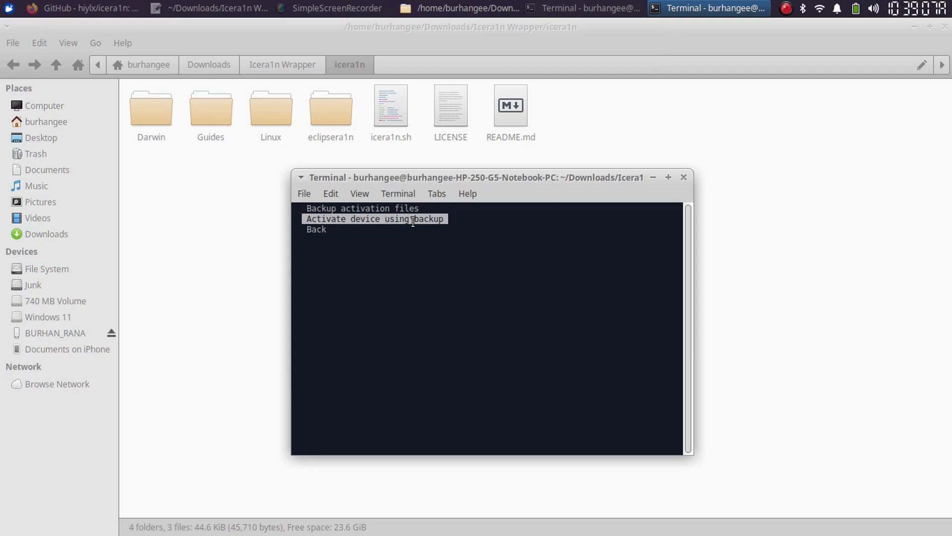
pyautogui.moveTo(538, 280)
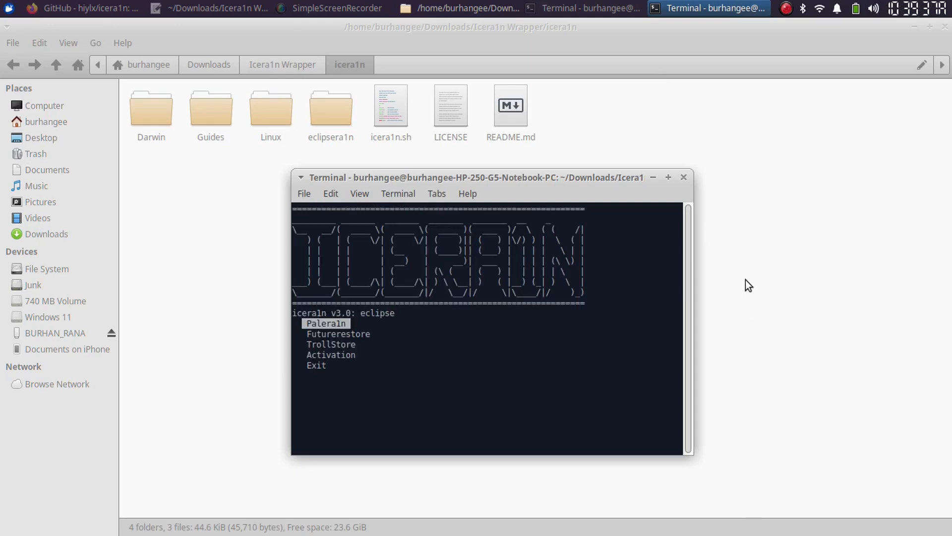
pyautogui.click(79, 9)
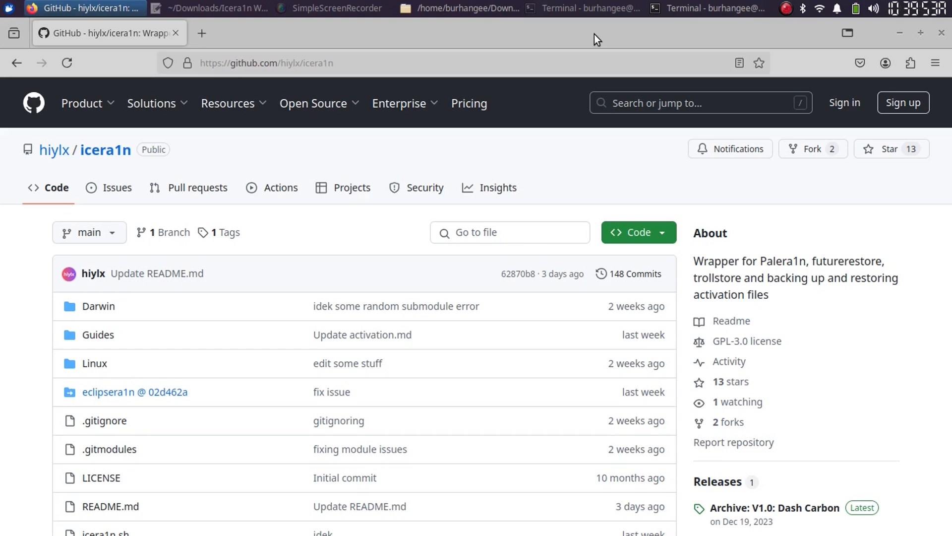